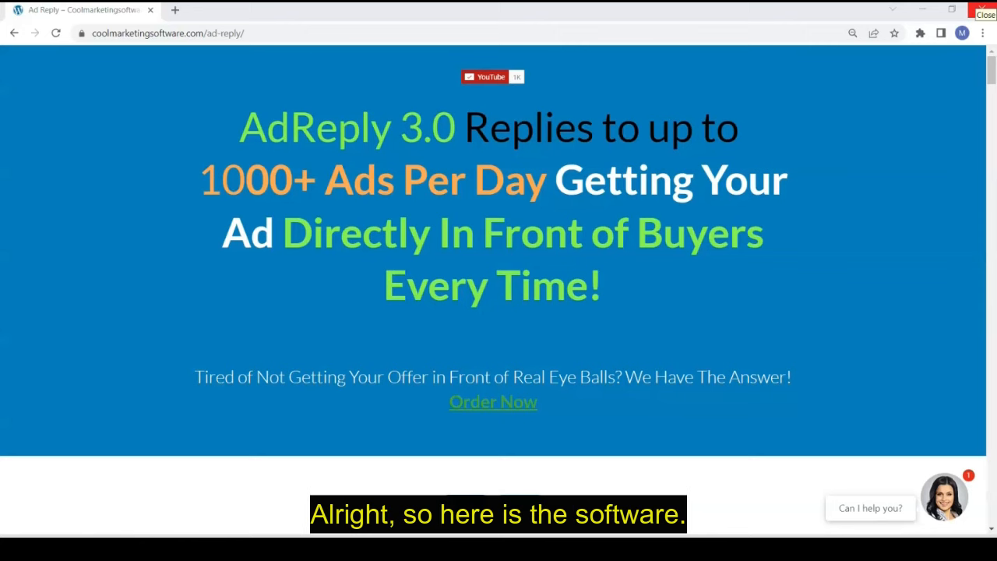
mouse_move(786, 305)
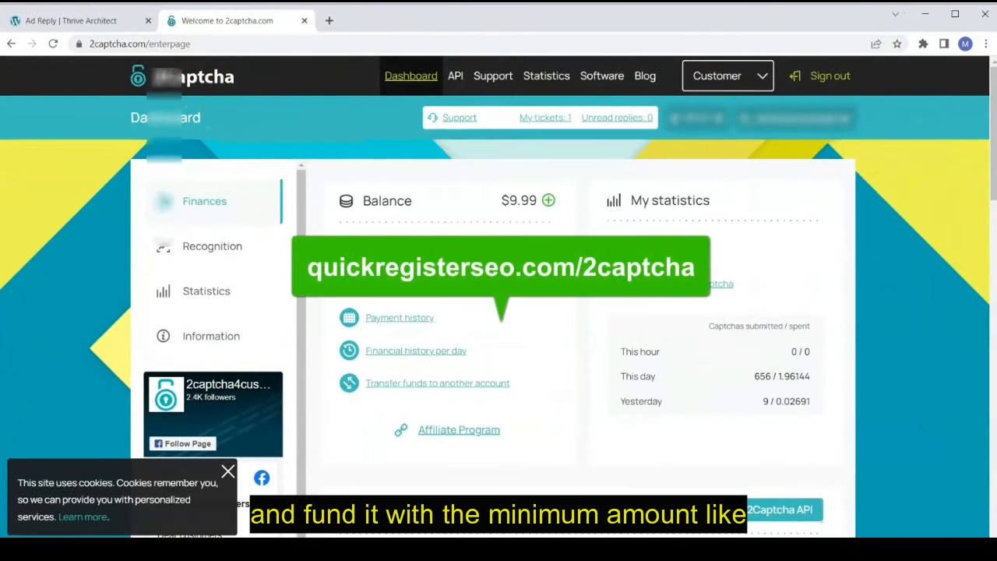
Scroll the 2Captcha dashboard down to the Account settings API key below the $9.99 balance
scroll("down", 3)
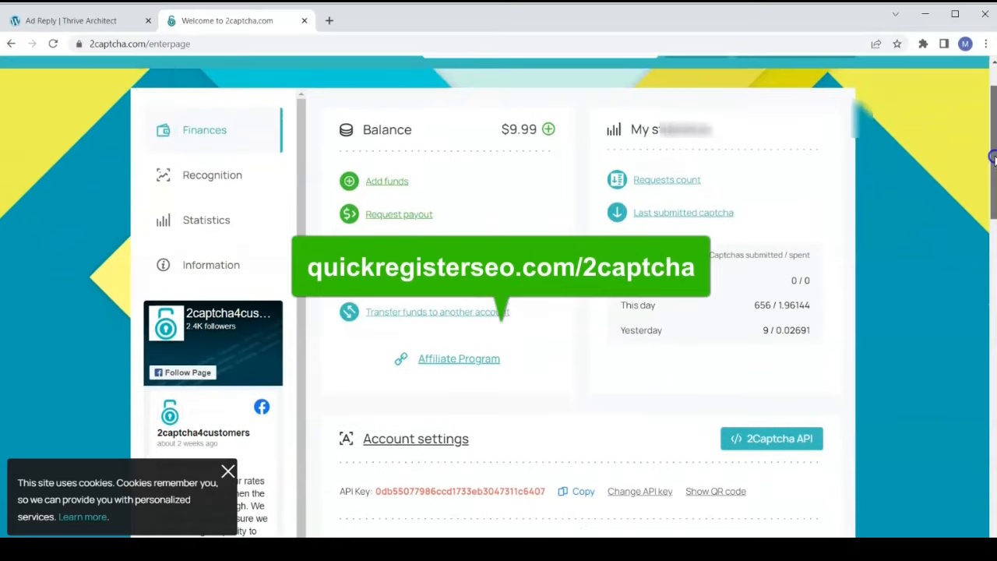
scroll("down", 3)
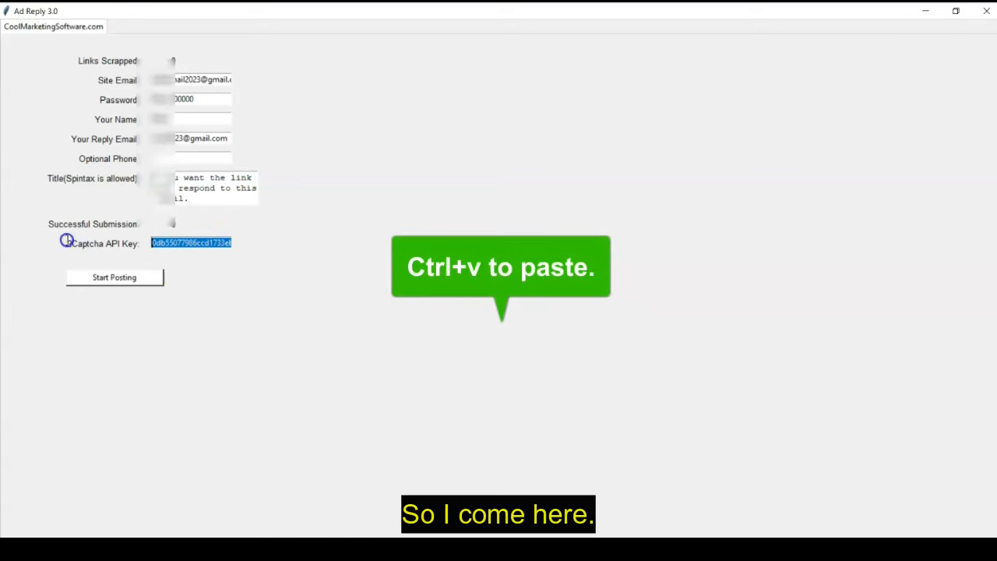
Paste the 2Captcha API key into its field and start the posting run
key("ctrl+v")
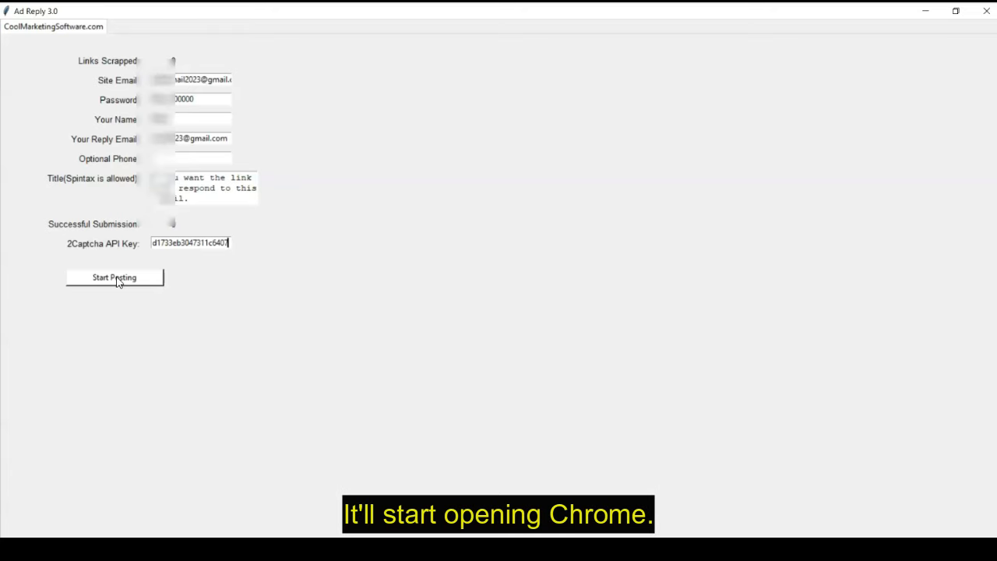
left_click(115, 278)
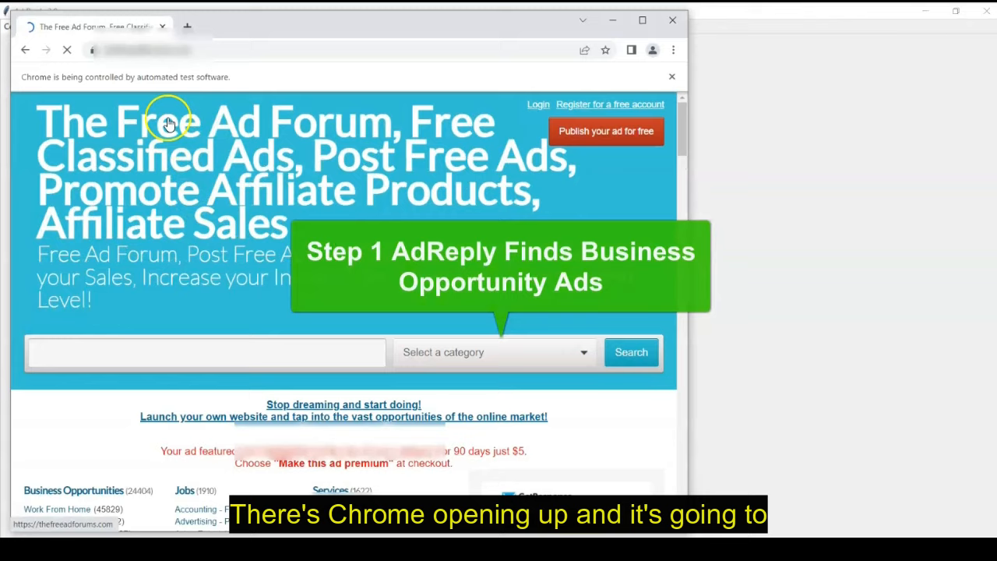
Let the automated browser log in to The Free Ad Forum and load the account dashboard
left_click(539, 103)
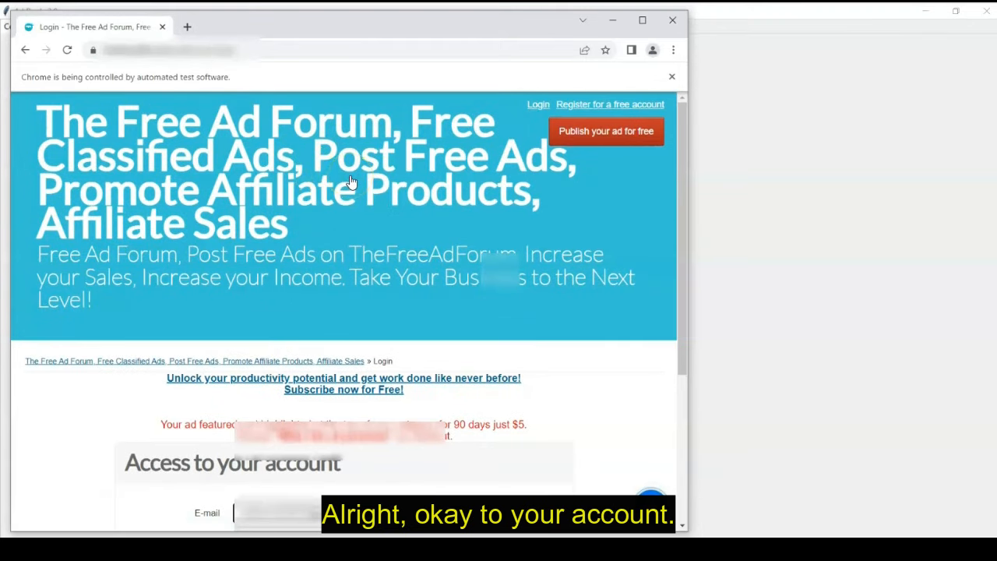
scroll("down", 3)
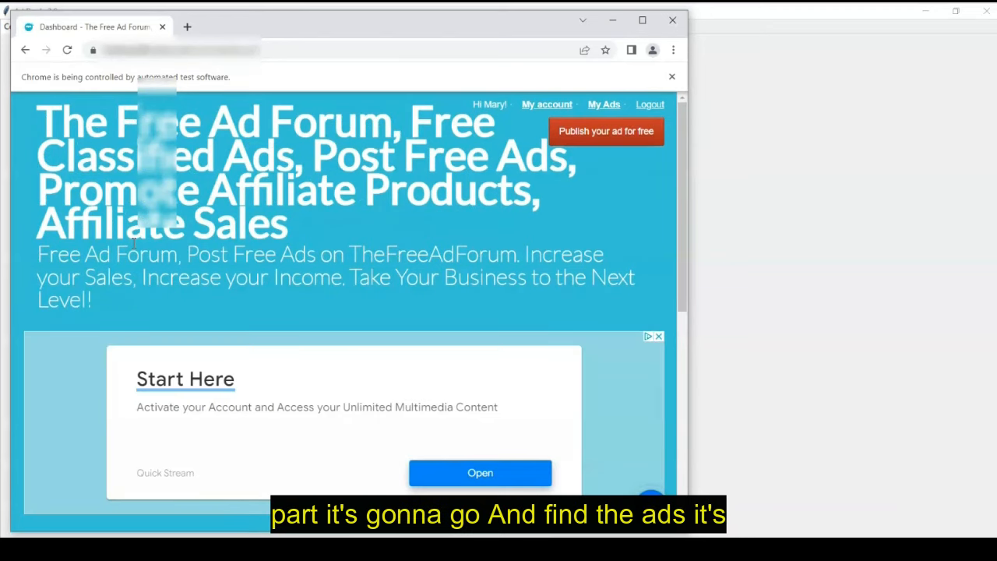
left_click(480, 474)
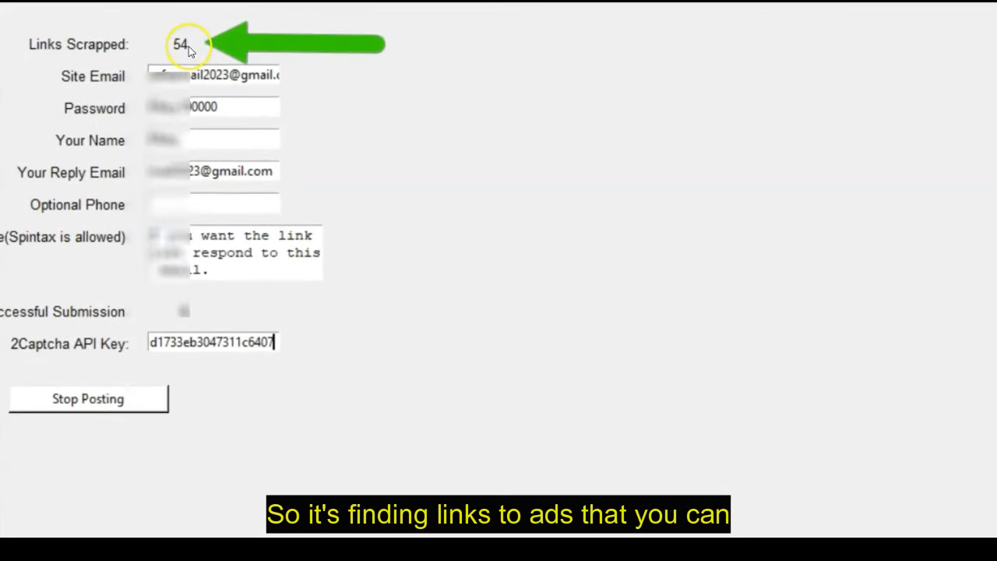
mouse_move(372, 272)
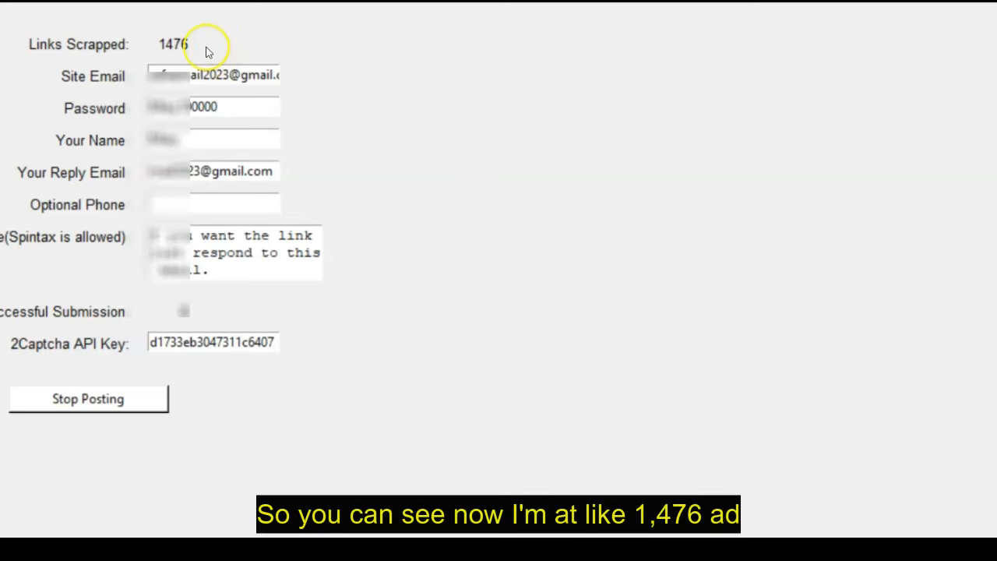
mouse_move(187, 55)
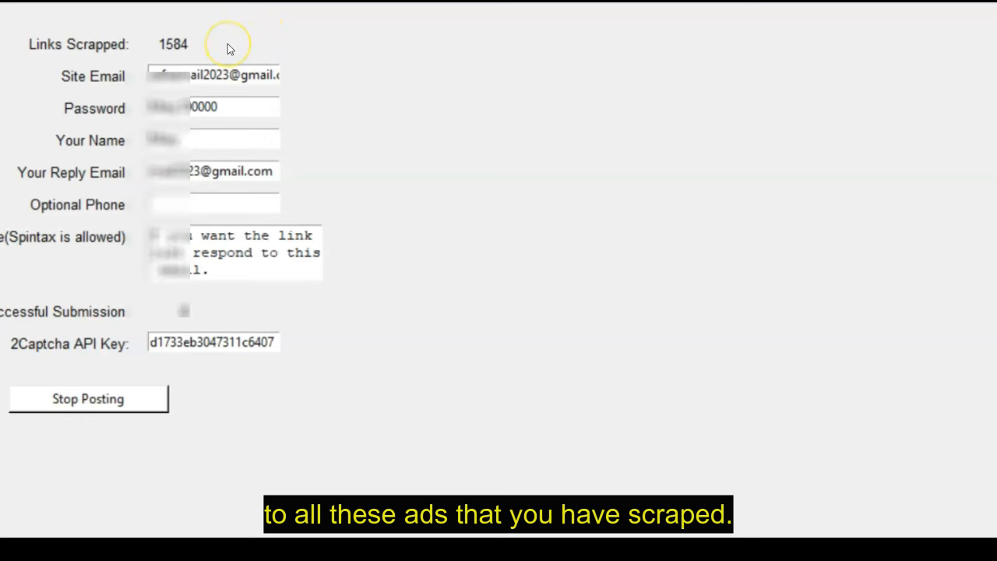
mouse_move(237, 40)
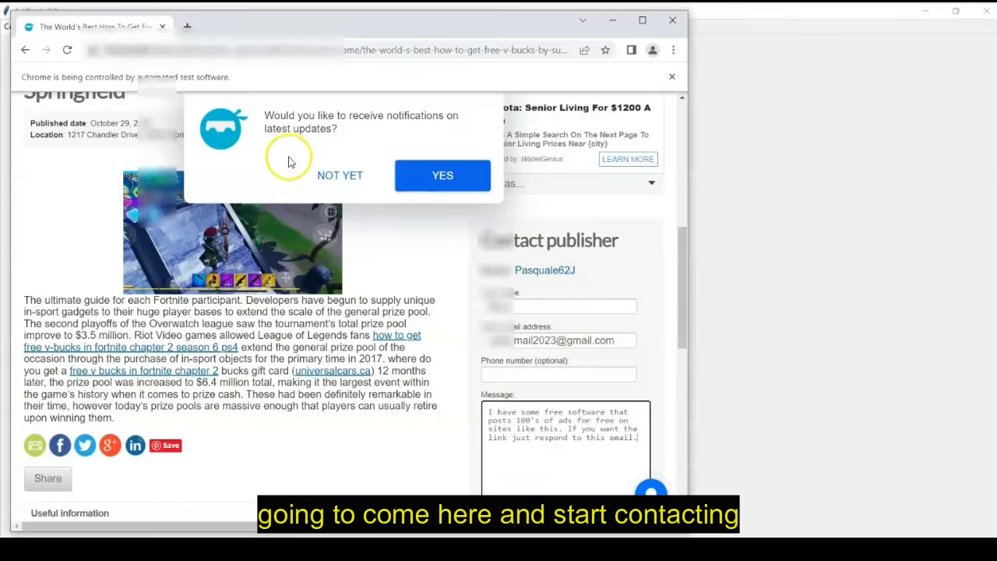
mouse_move(458, 279)
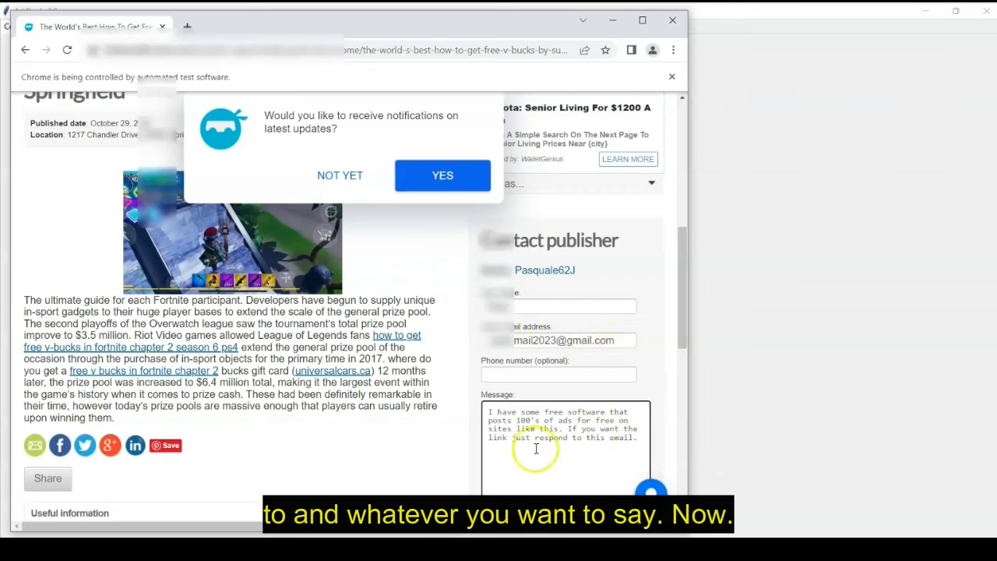
Scroll through the listing while the automated browser fills the Contact publisher form with the offer message
scroll("down", 3)
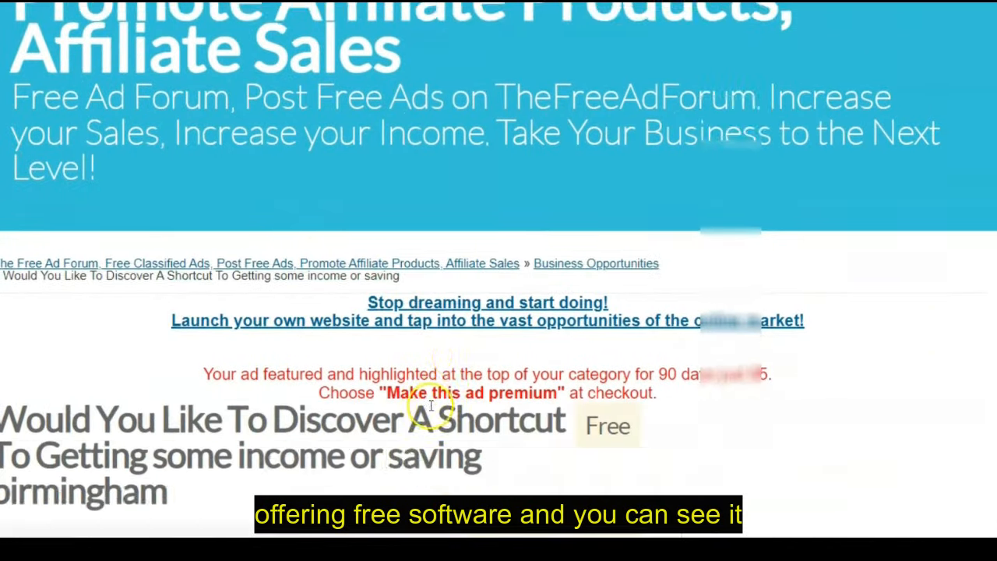
scroll("down", 3)
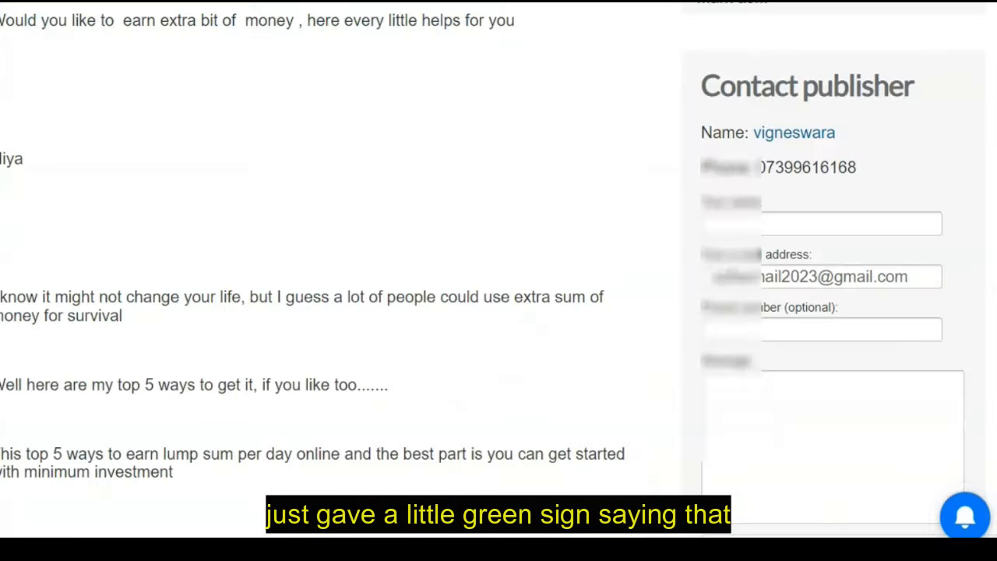
scroll("down", 3)
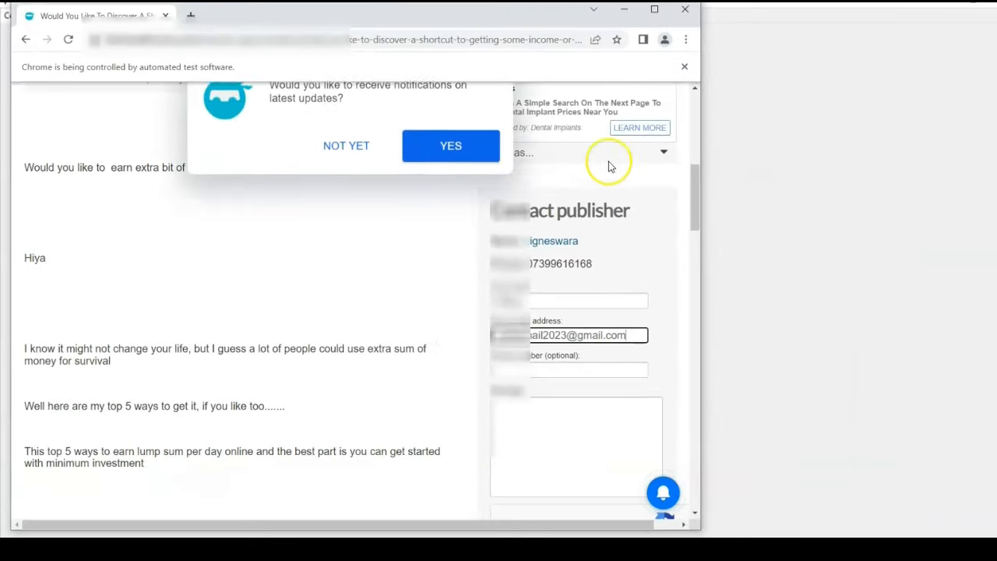
scroll("down", 3)
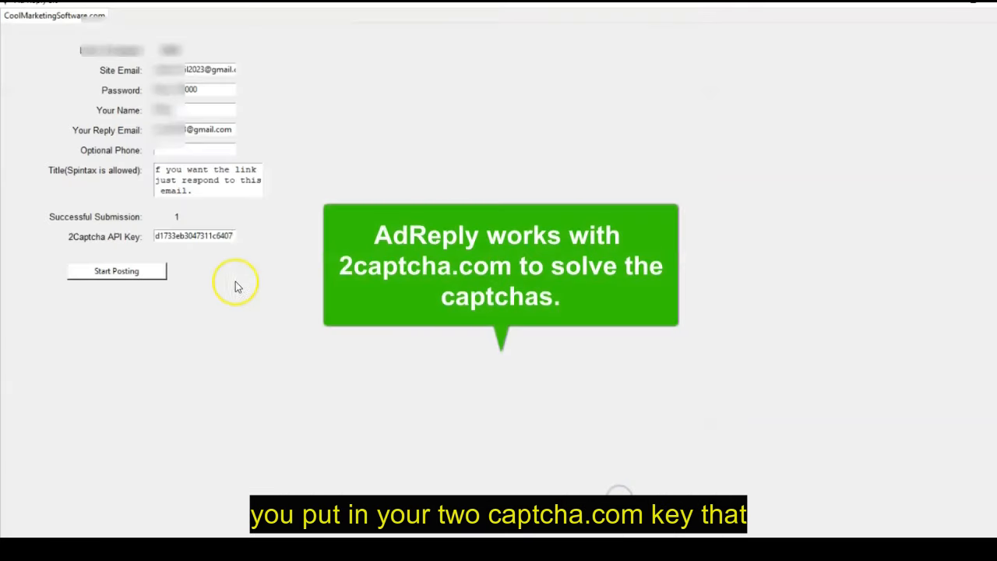
mouse_move(405, 483)
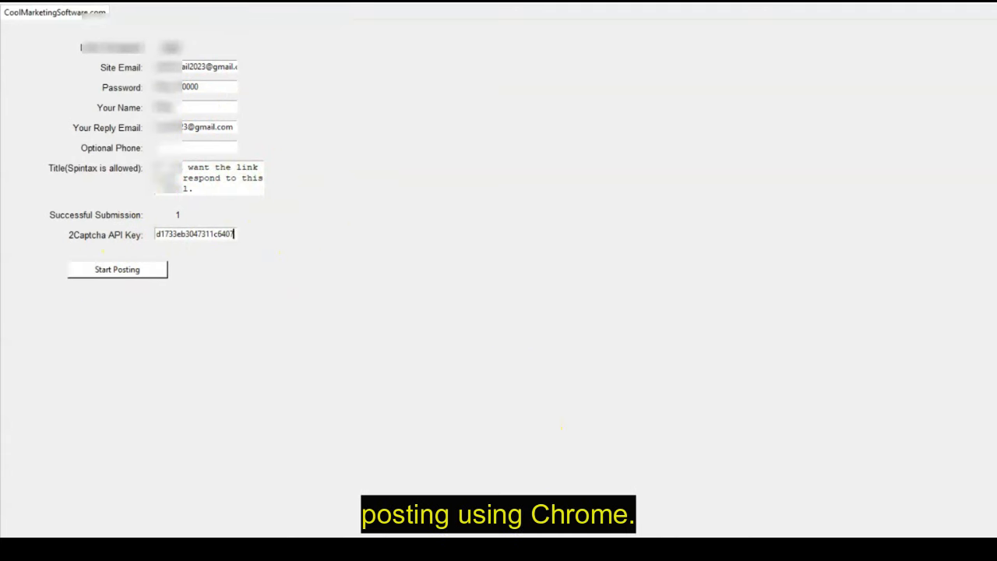
Restart posting so Links Scraped reaches 3600 and Successful Submissions climbs to 3
left_click(117, 268)
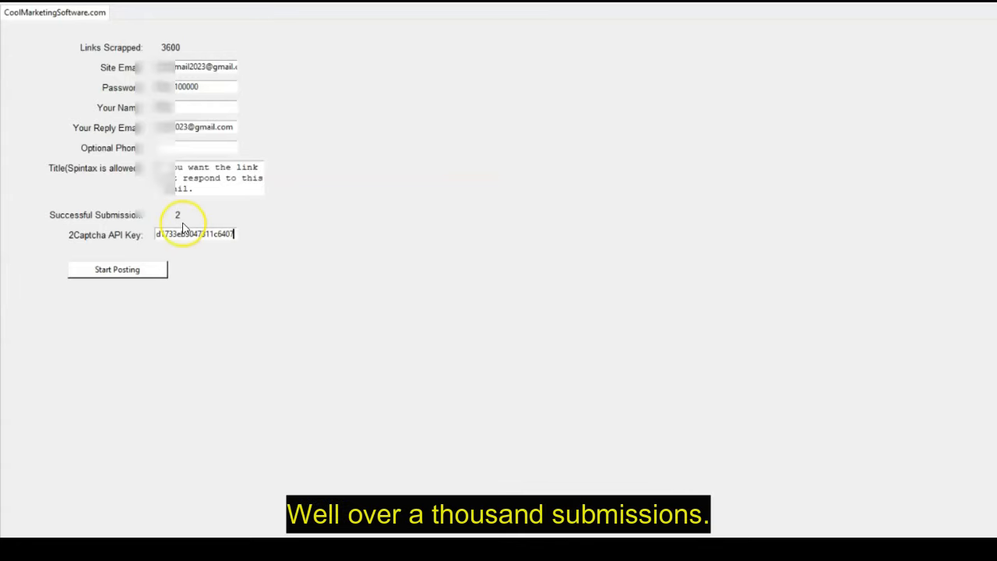
mouse_move(311, 190)
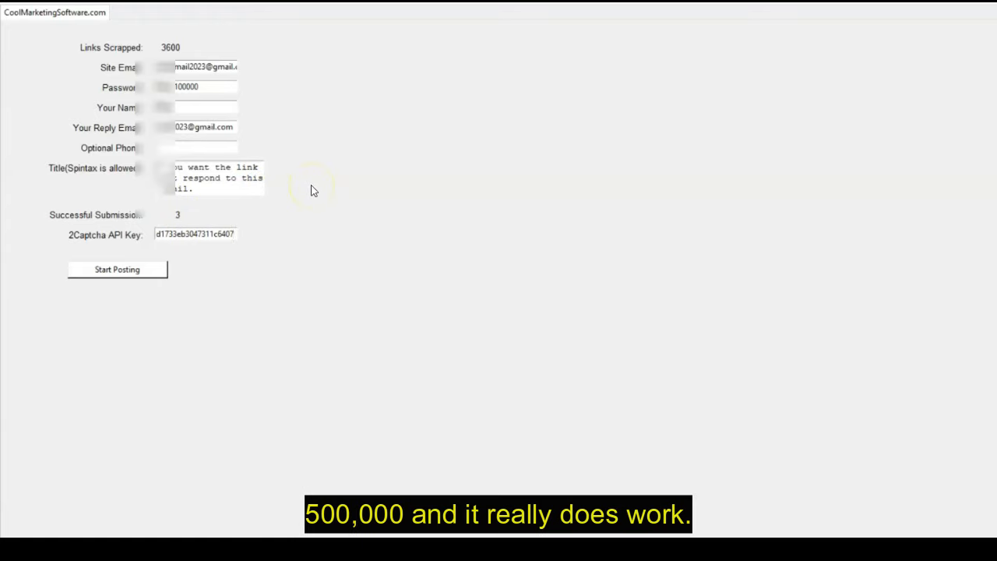
left_click(195, 233)
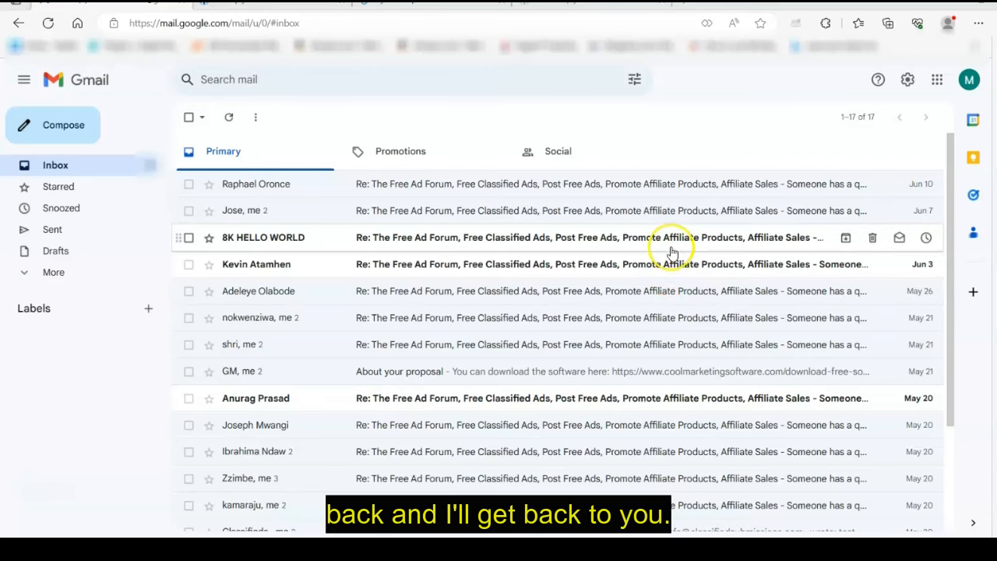
Read a 'Yes, I am interested' reply in Gmail and return to the inbox list
scroll("down", 3)
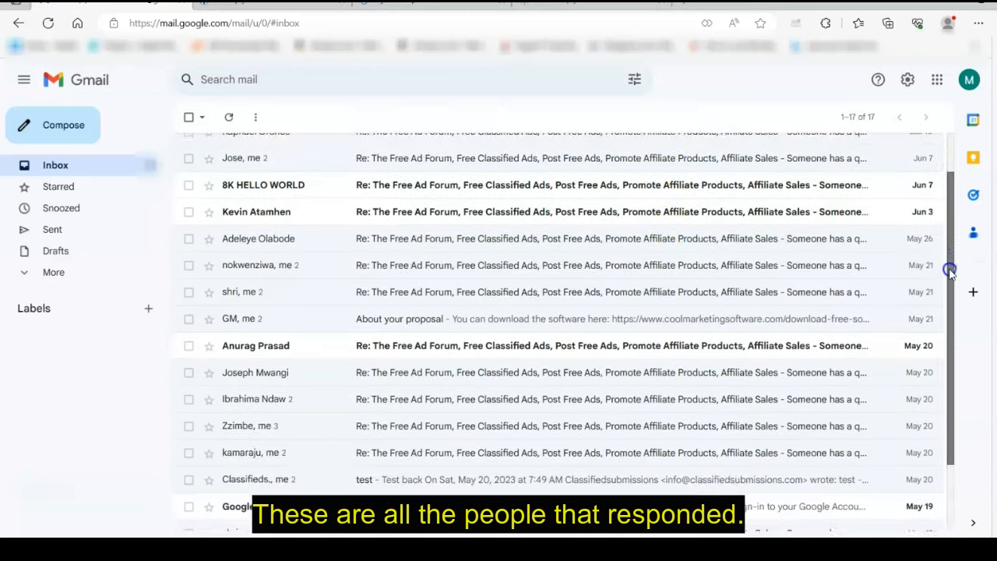
scroll("down", 3)
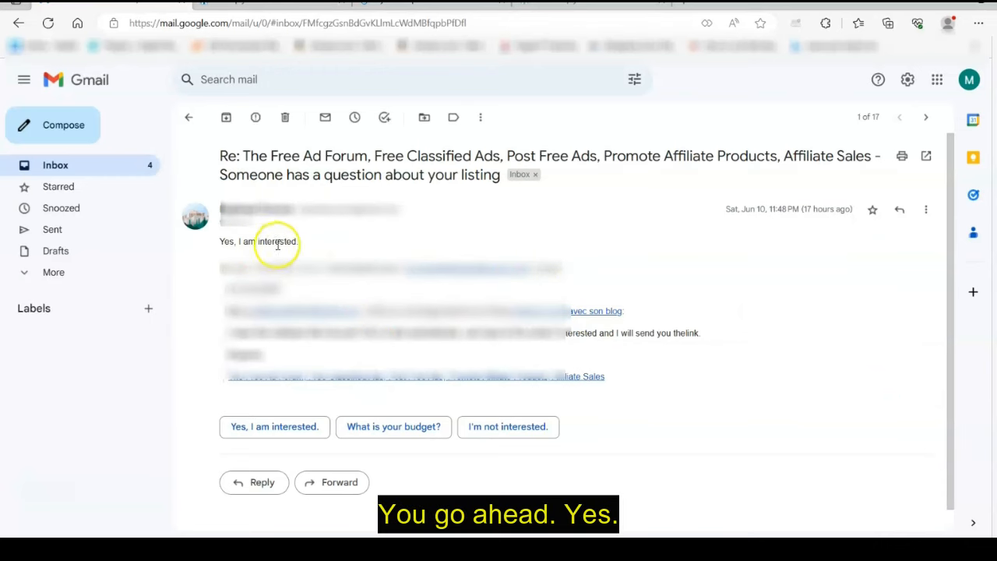
left_click(56, 165)
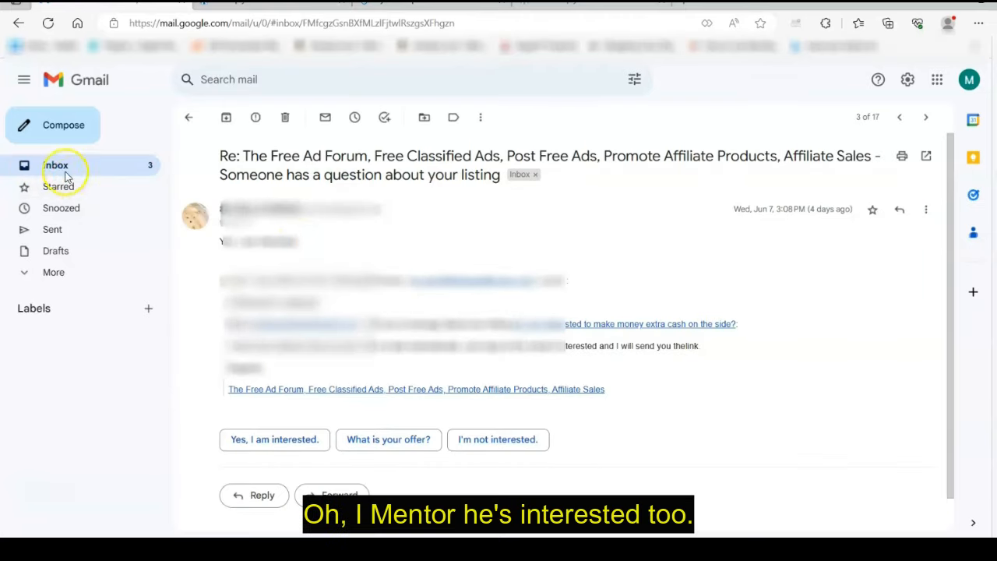
left_click(926, 117)
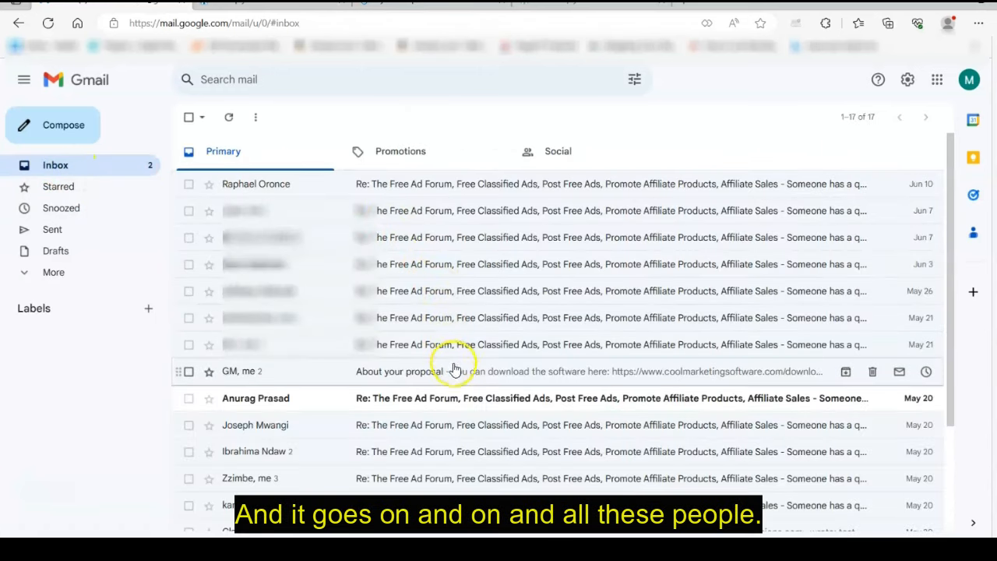
Read the interested advertiser's reply in the 'About your proposal' conversation, then return to the replies list
left_click(452, 371)
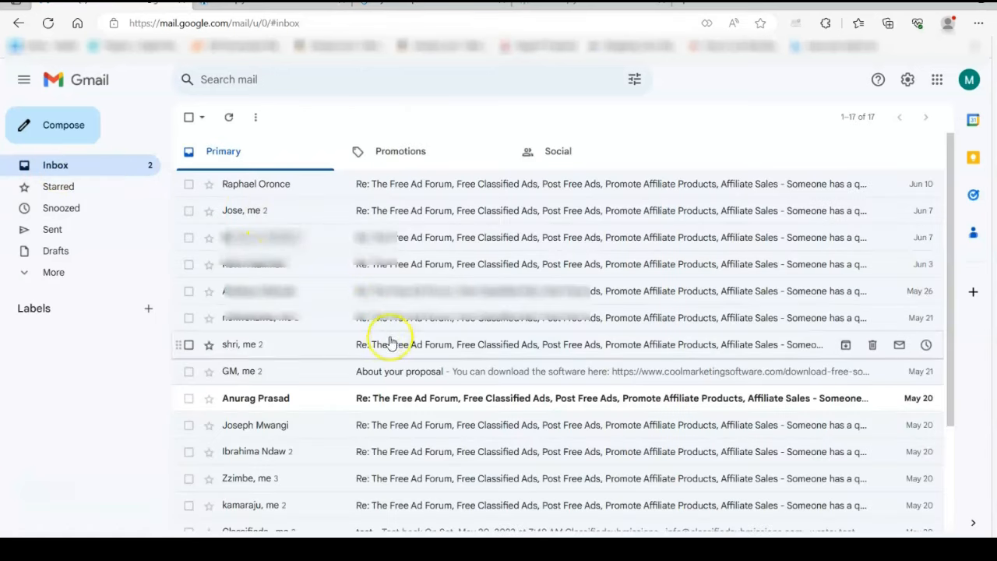
left_click(255, 399)
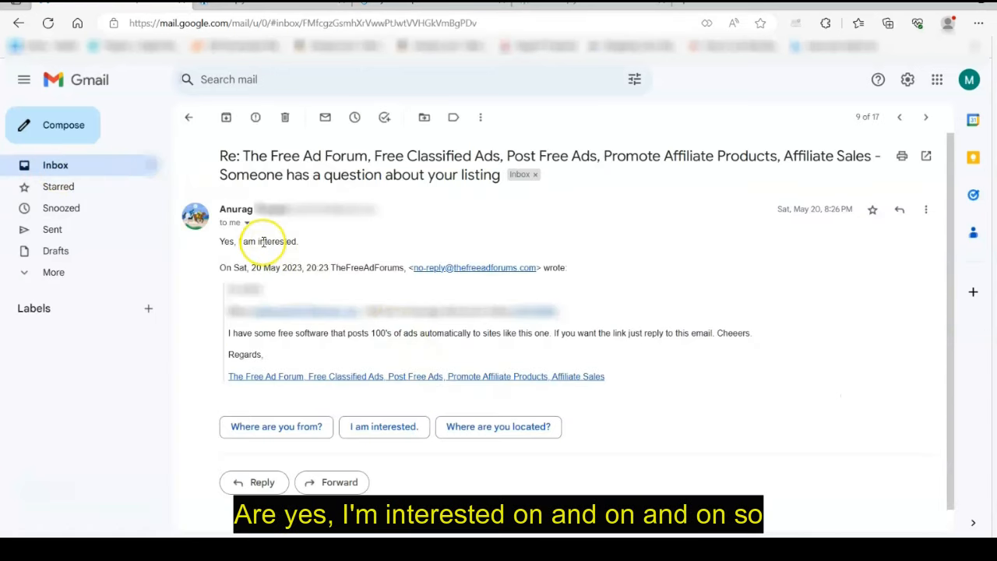
left_click(188, 117)
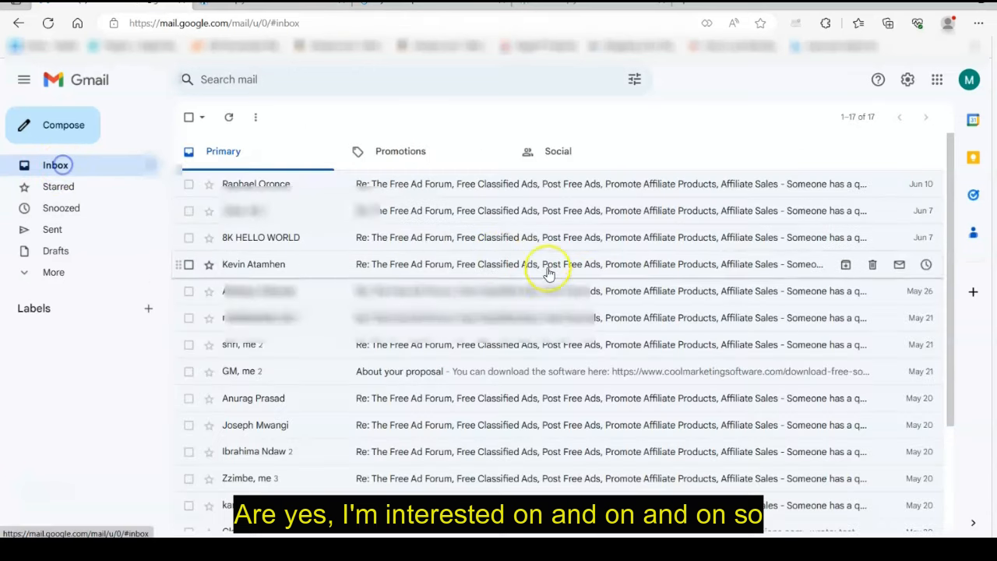
scroll("down", 3)
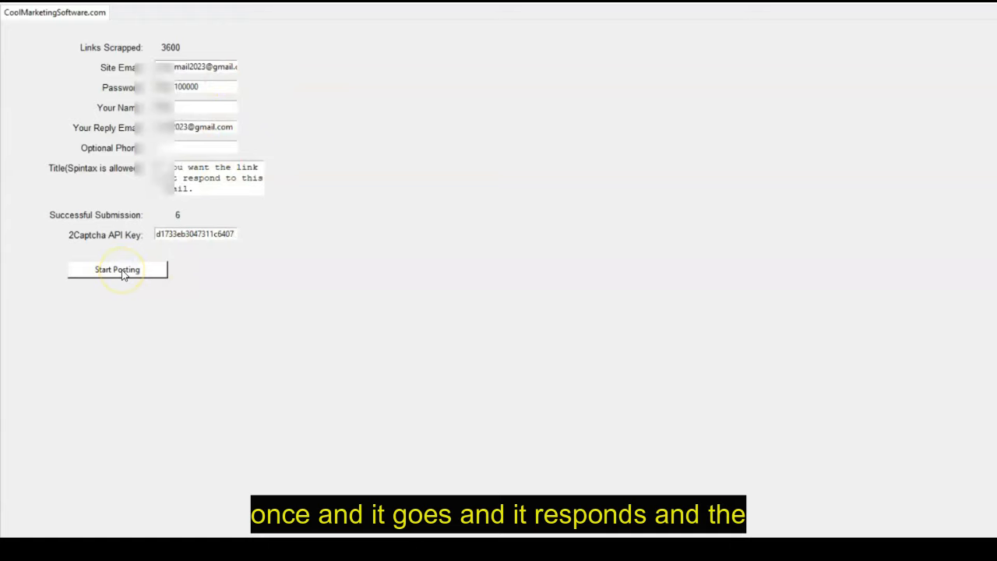
left_click(194, 234)
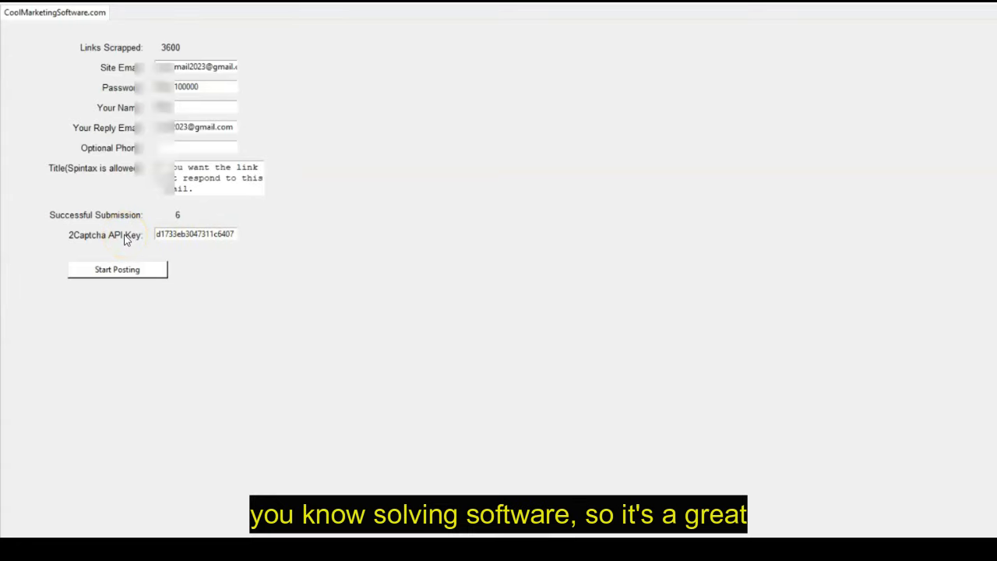
mouse_move(444, 168)
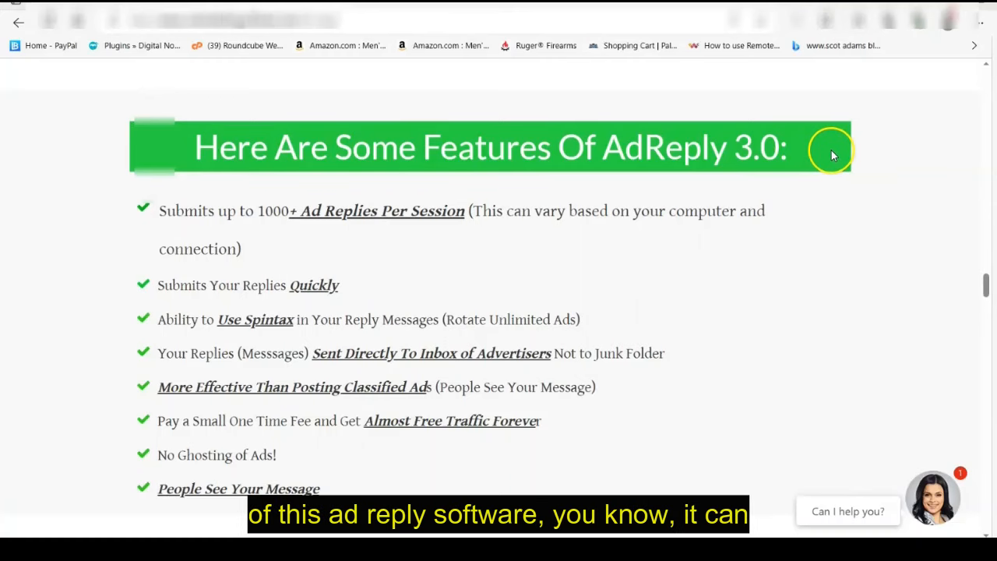
mouse_move(218, 202)
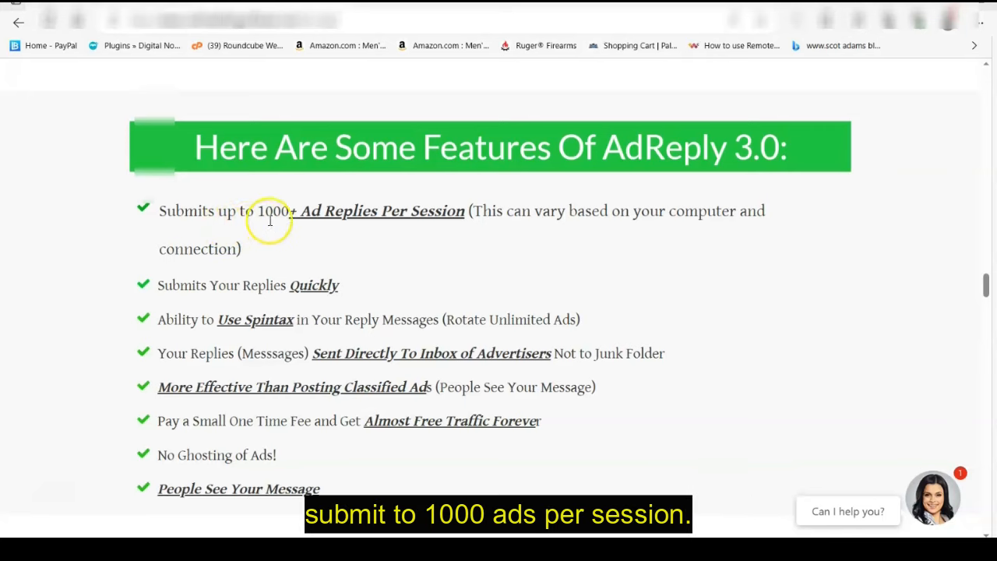
mouse_move(416, 218)
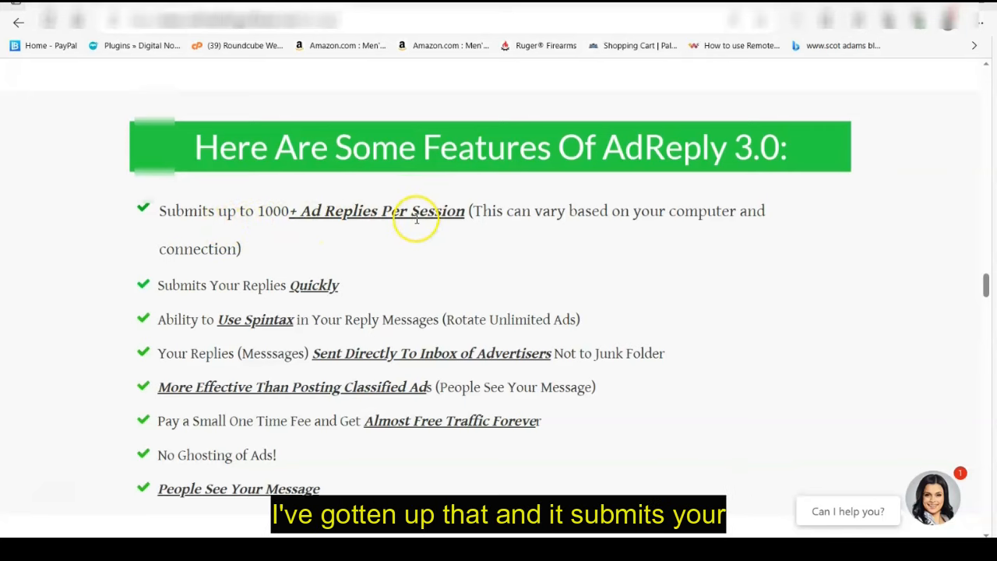
mouse_move(233, 293)
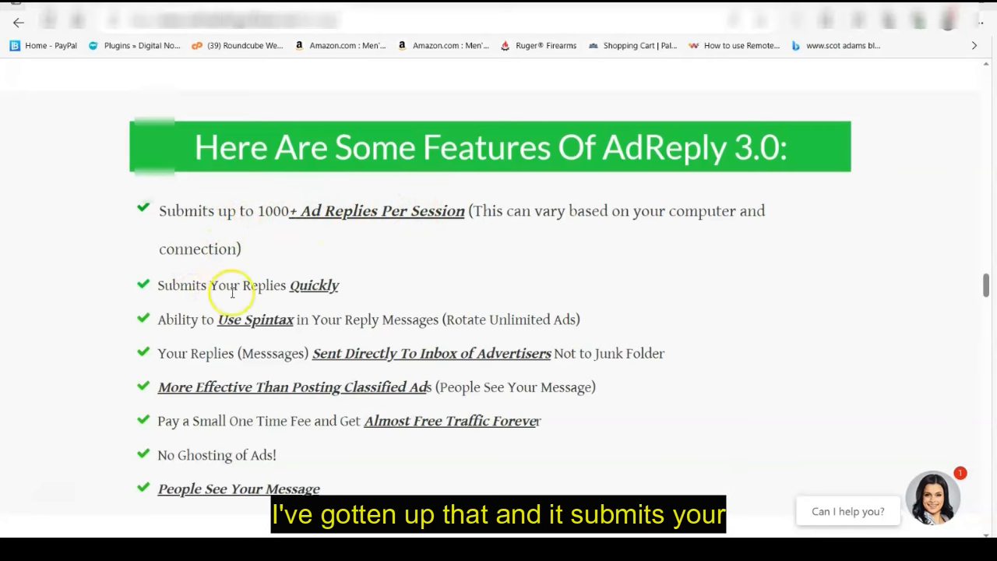
mouse_move(368, 295)
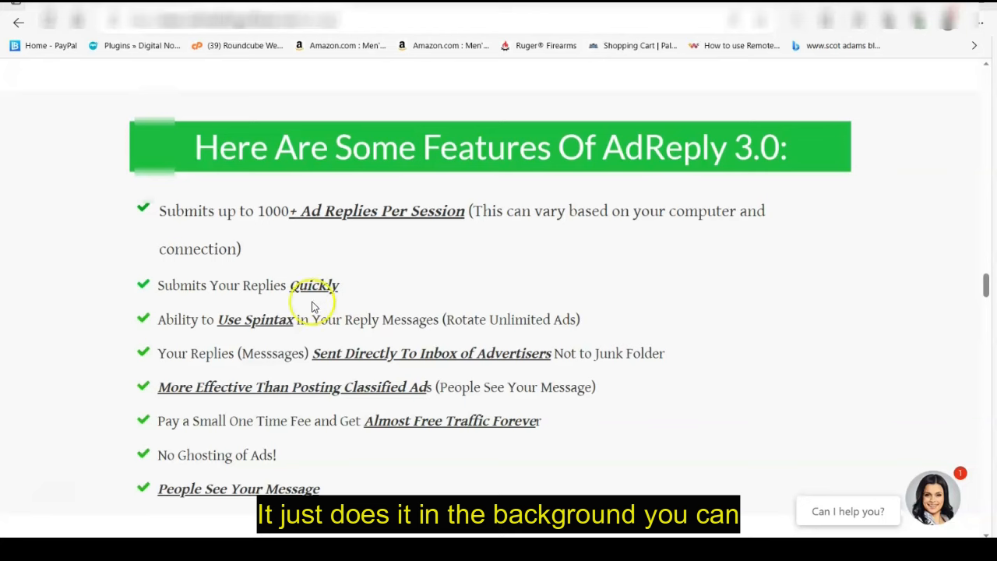
mouse_move(826, 229)
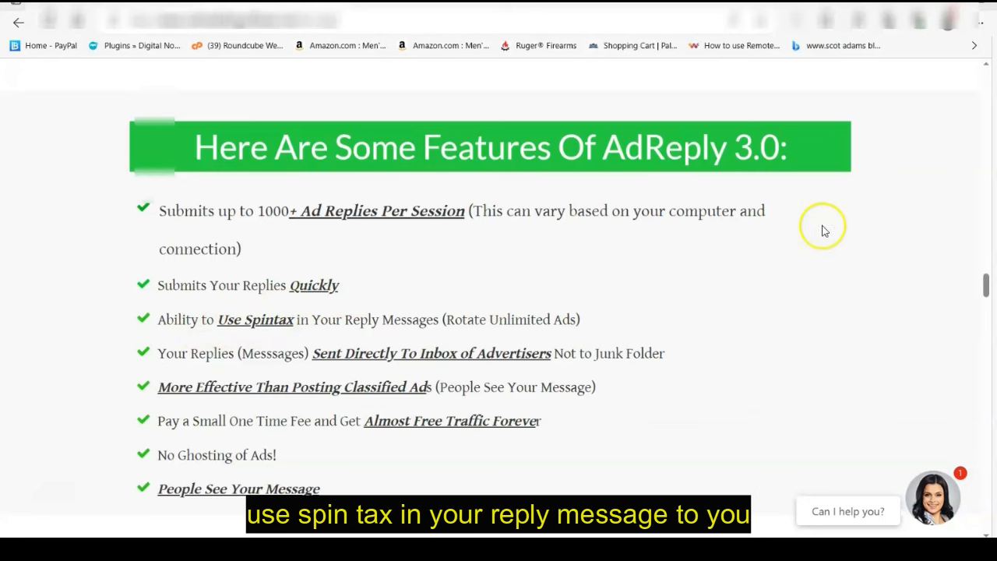
scroll("down", 3)
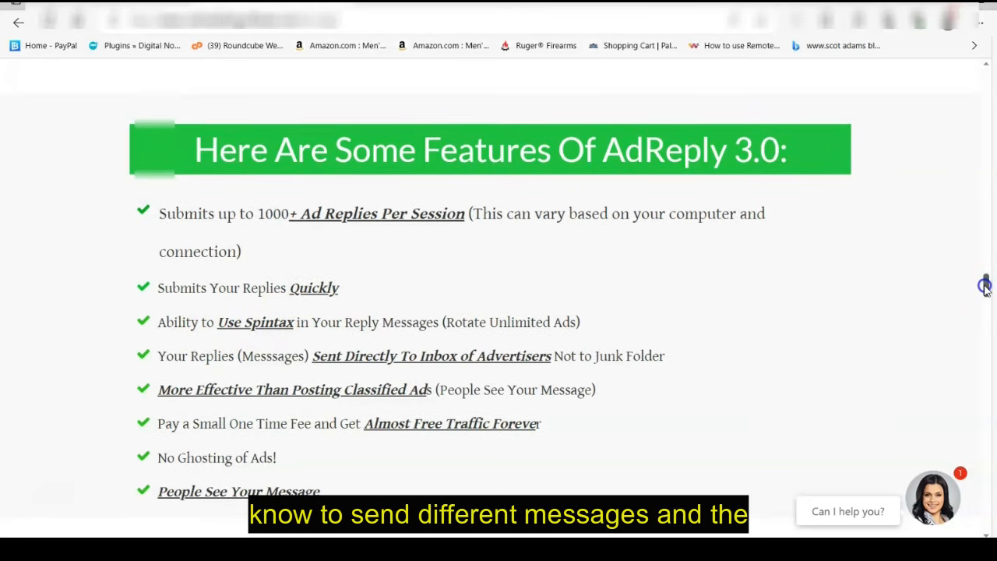
scroll("down", 3)
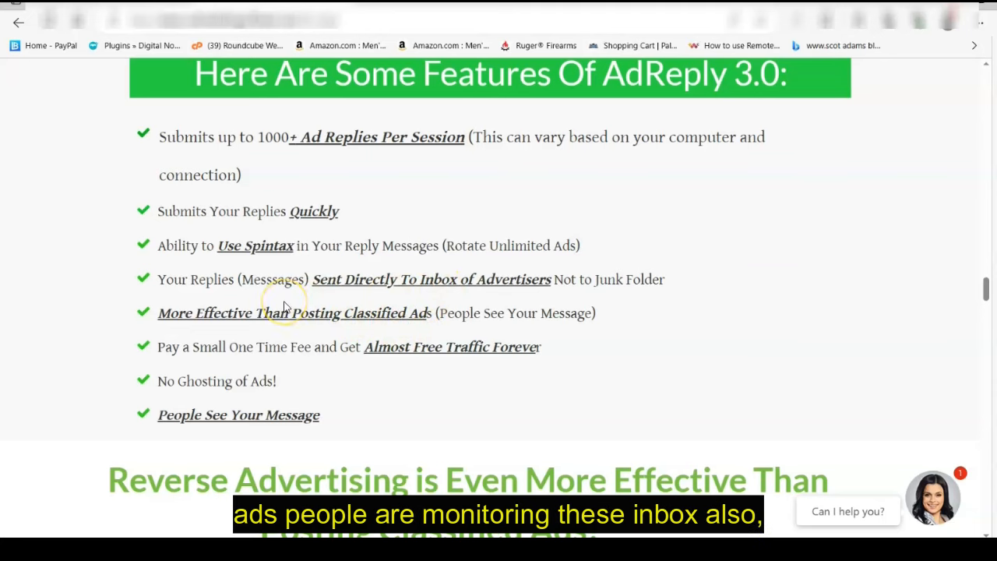
mouse_move(299, 365)
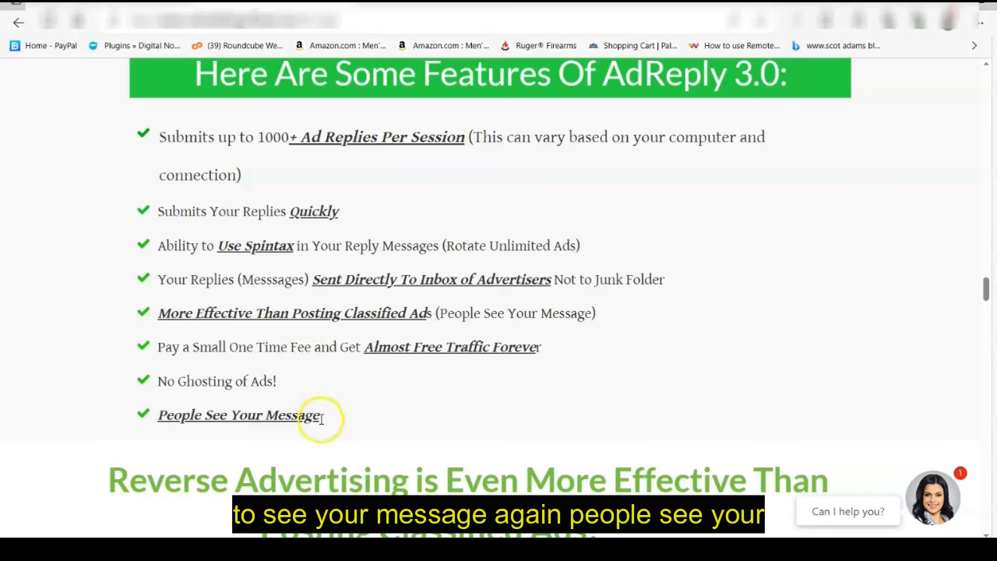
mouse_move(901, 305)
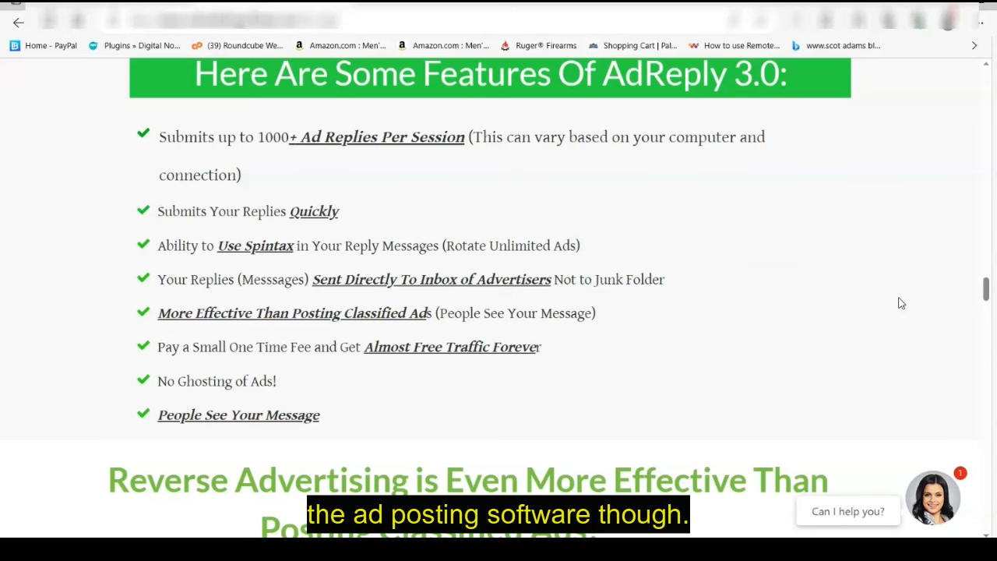
mouse_move(900, 304)
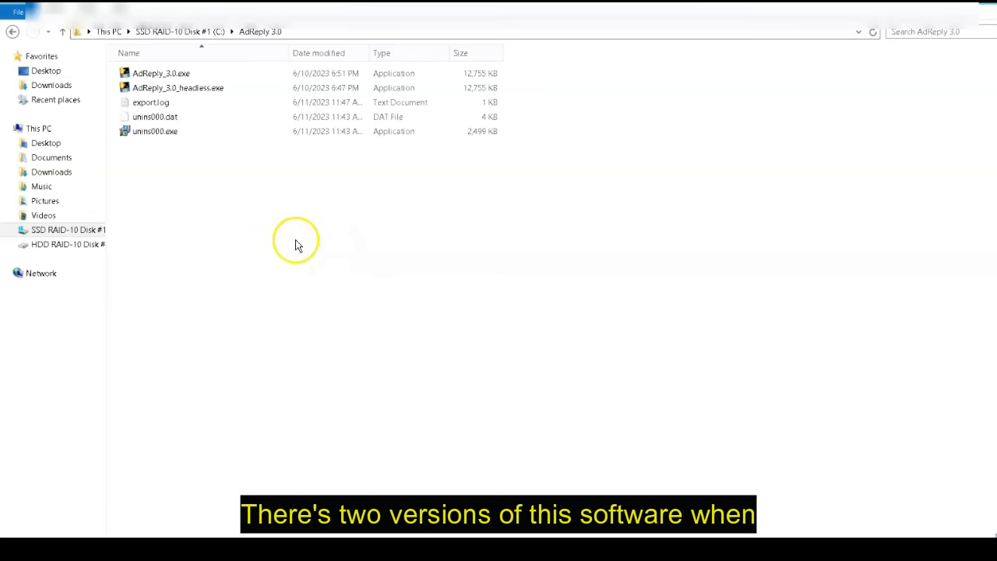
left_click(160, 74)
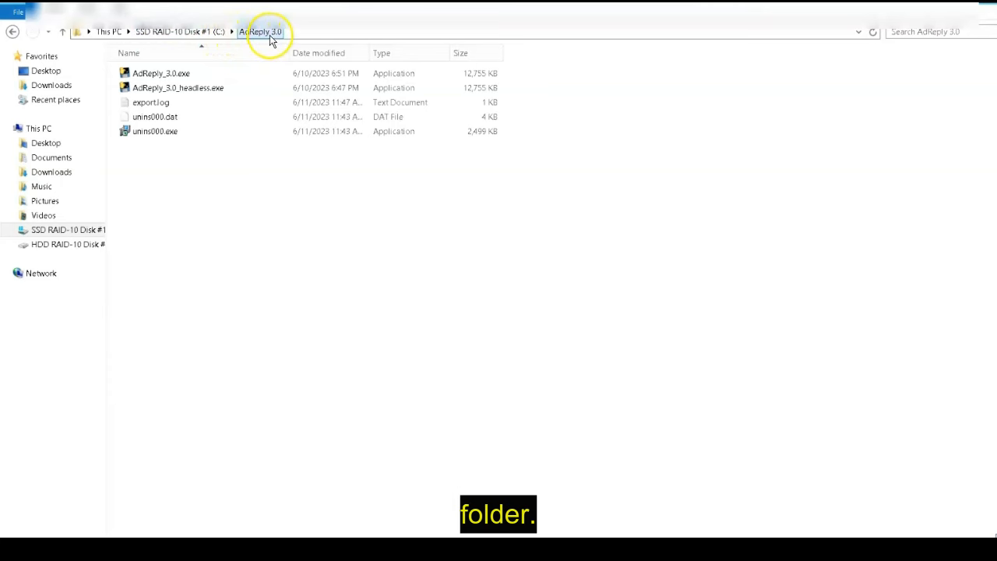
left_click(177, 88)
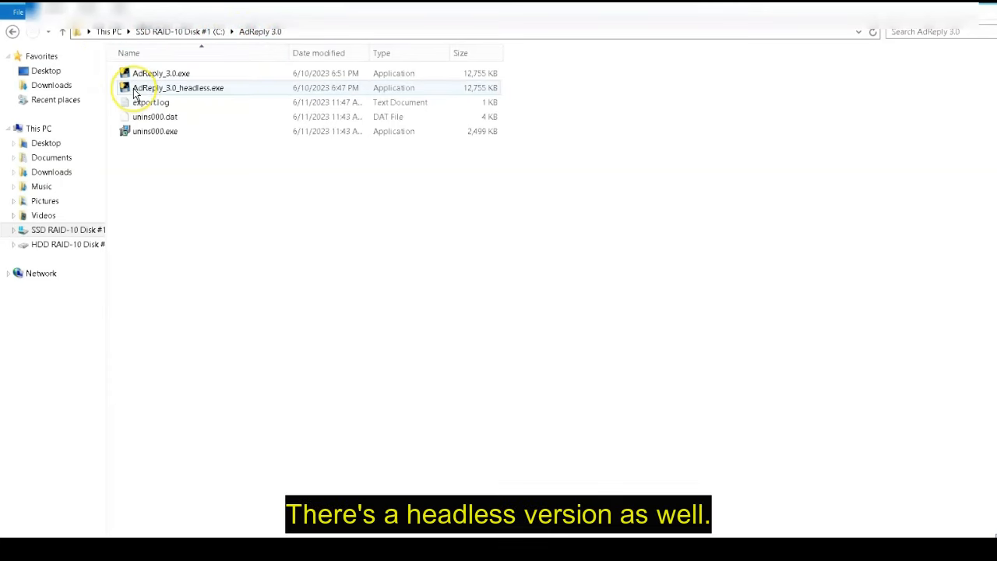
mouse_move(141, 87)
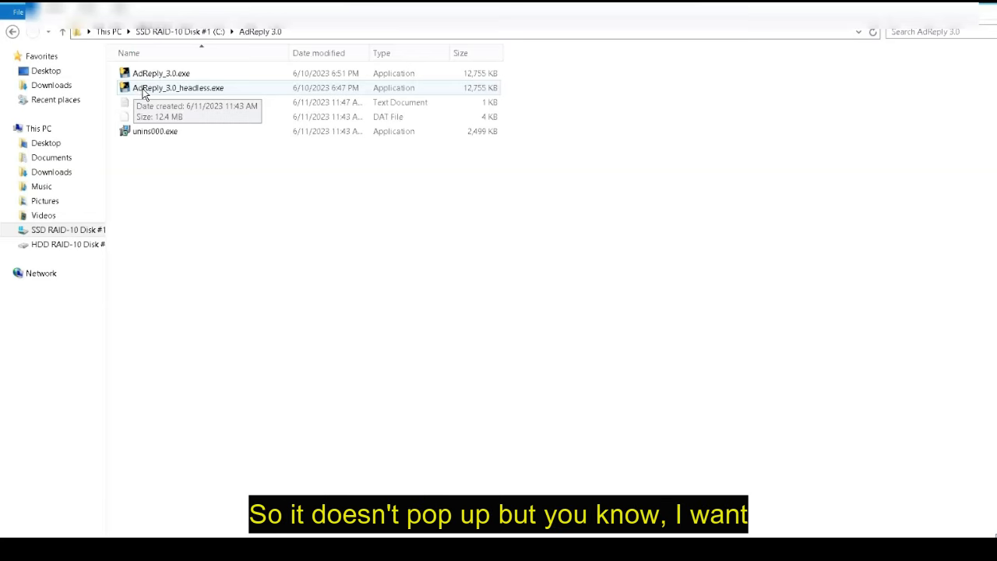
left_click(162, 73)
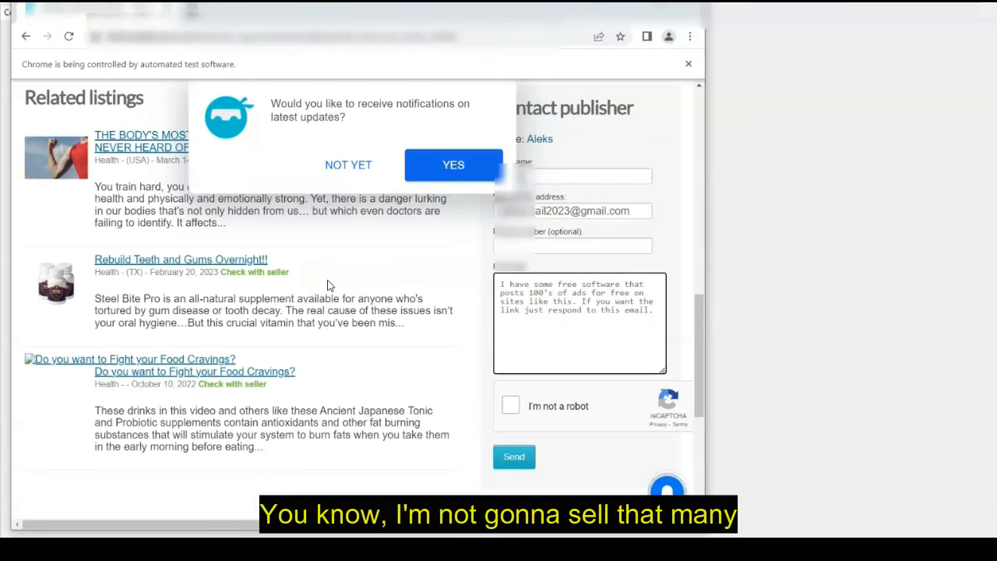
Fill the listing's Contact publisher form with the name Mary and the free-software offer message
left_click(515, 456)
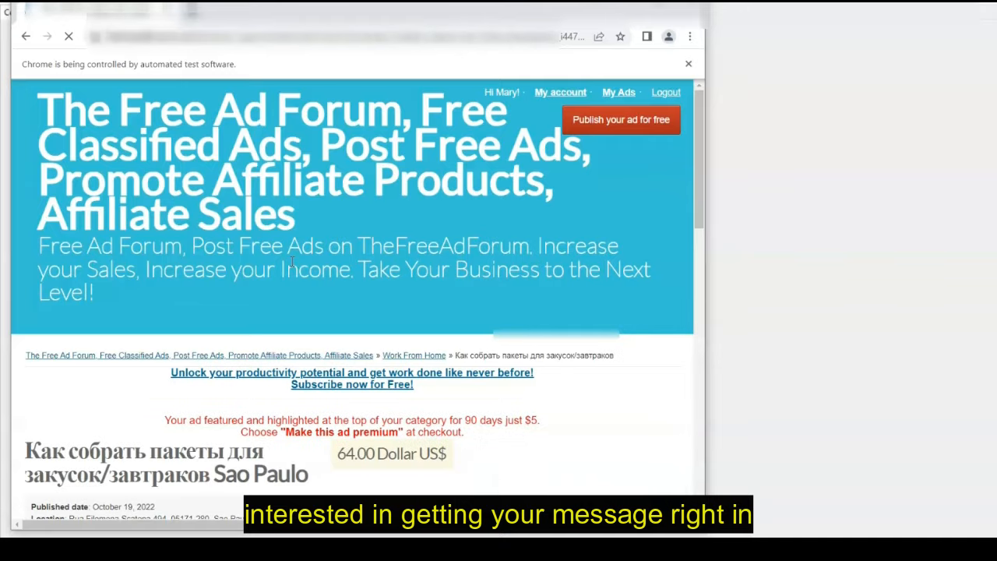
scroll("down", 3)
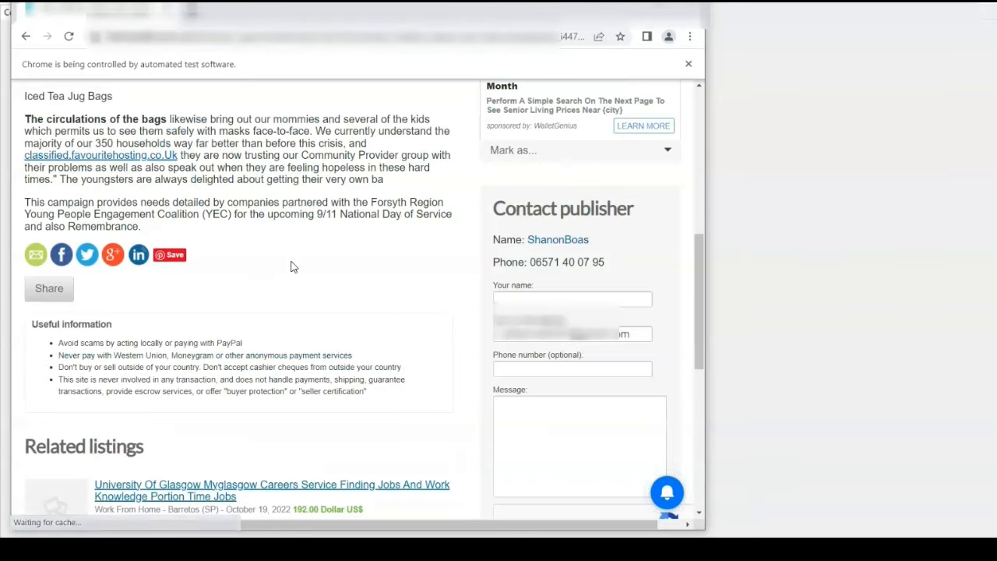
type("Mary")
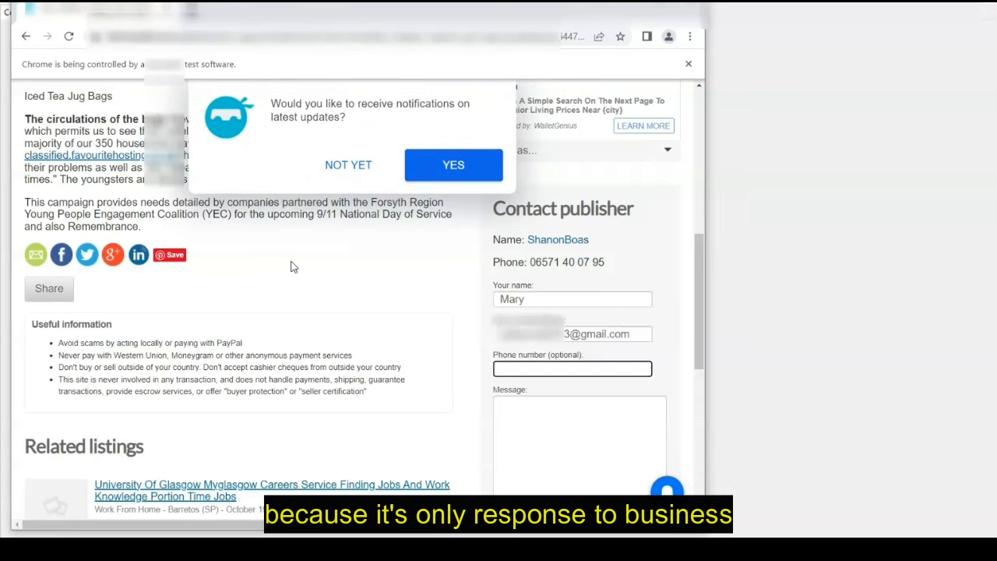
type("I have some free software that posts 100's of ads for free on sites like this. If you want the link just respond to this email.")
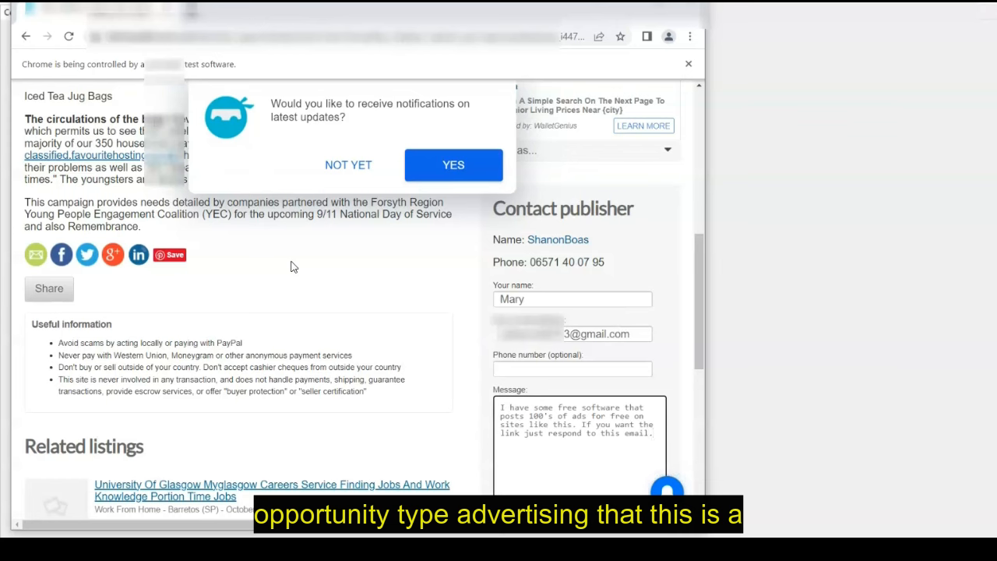